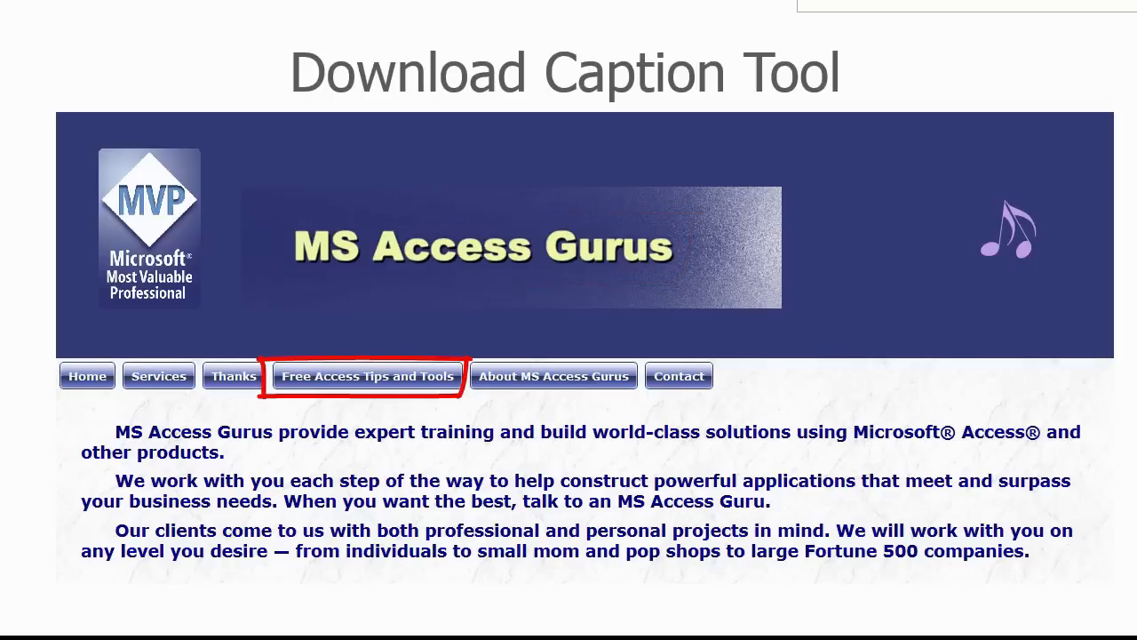
Step: Download VideoCaptions_120920_Crystal_ACCDB.zip from the MS Access Gurus Video Captions page
left_click(365, 375)
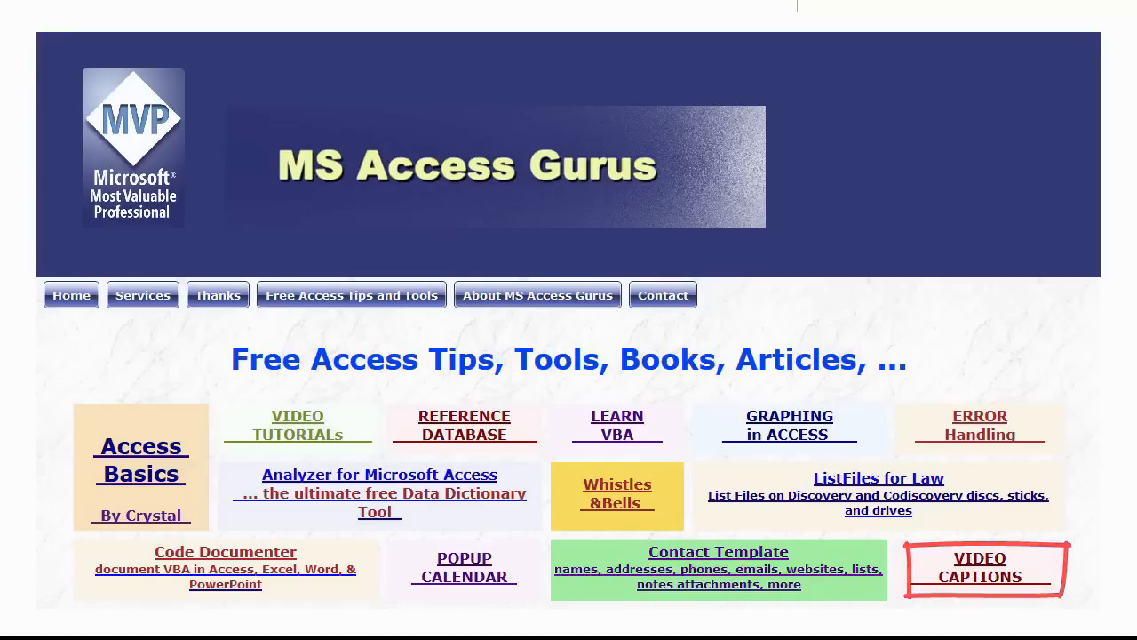
left_click(979, 566)
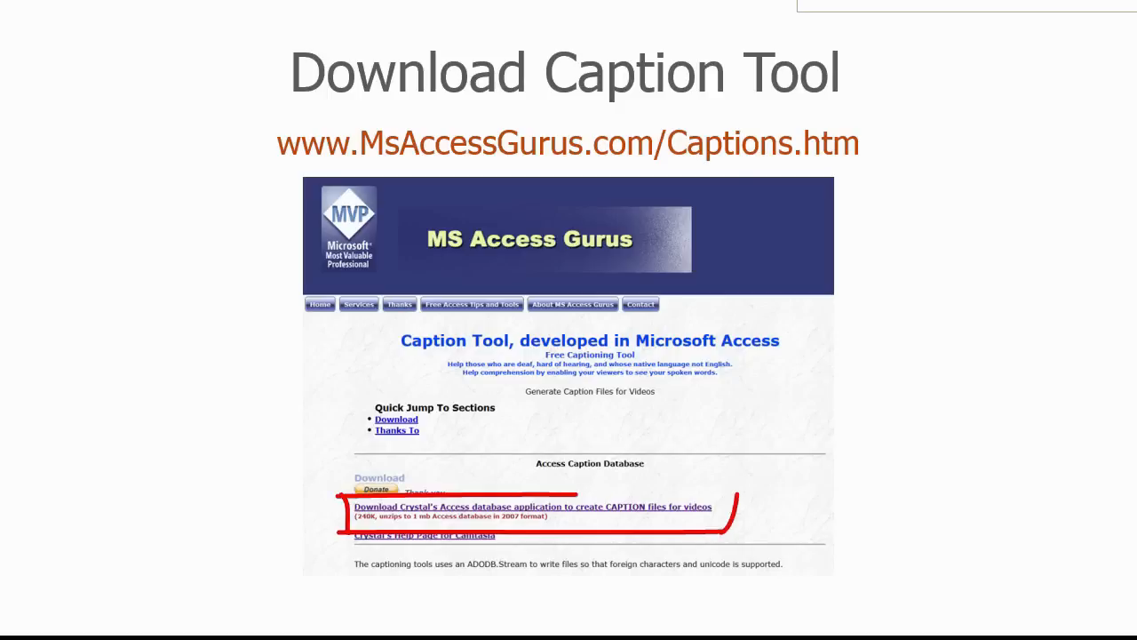
left_click(533, 506)
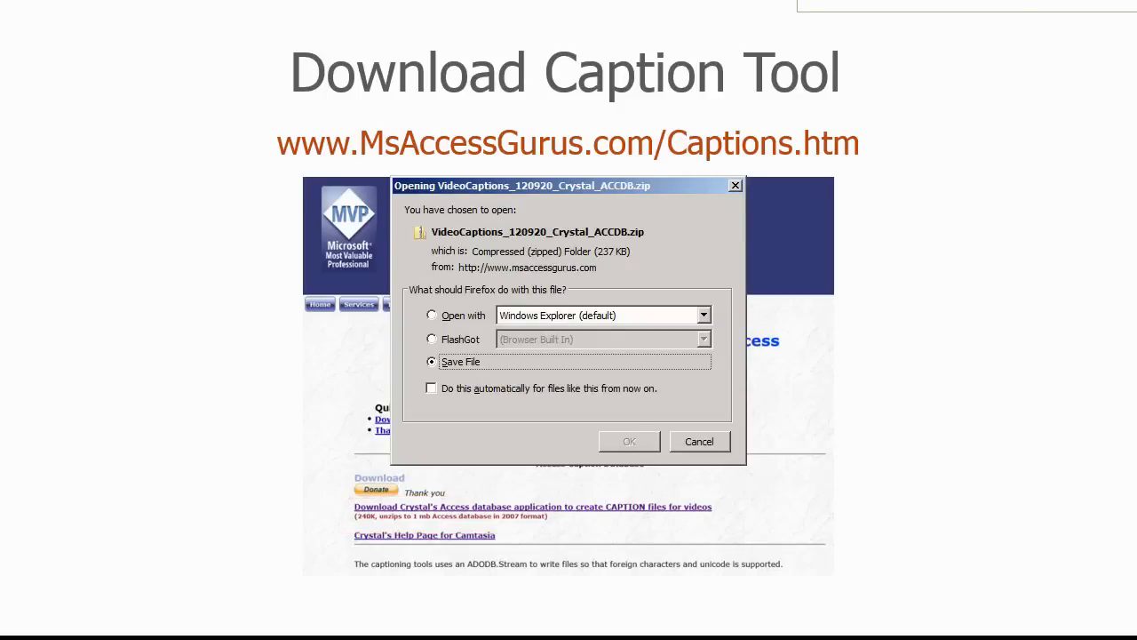
left_click(628, 441)
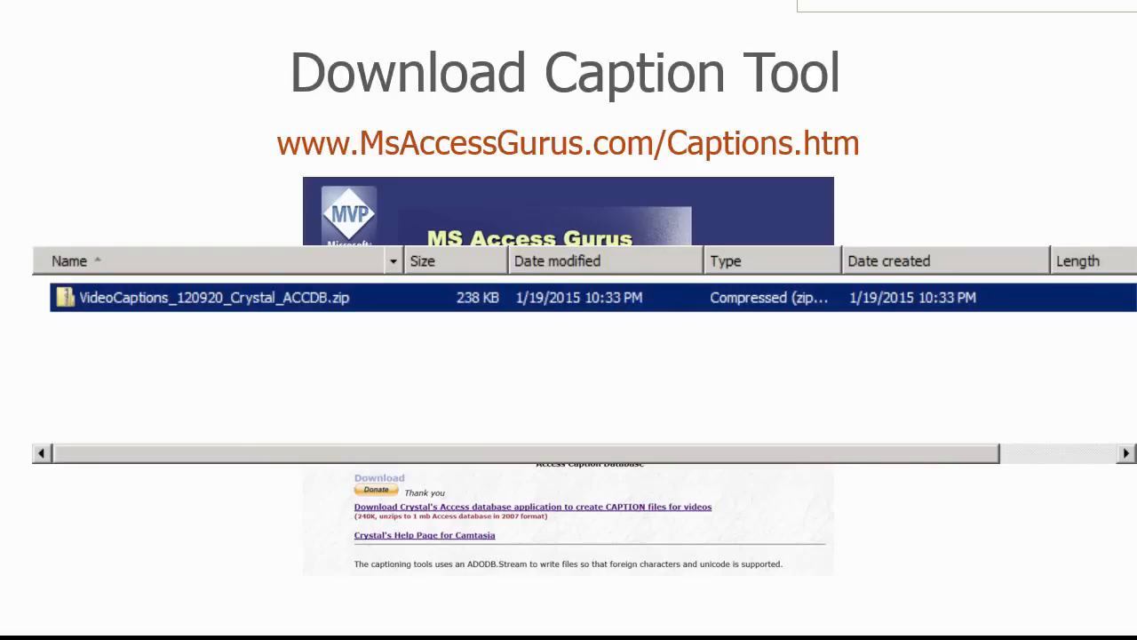
Step: Paste the extracted VideoCaptions_120920_Crystal.accdb into the folder beside the zip file
right_click(151, 293)
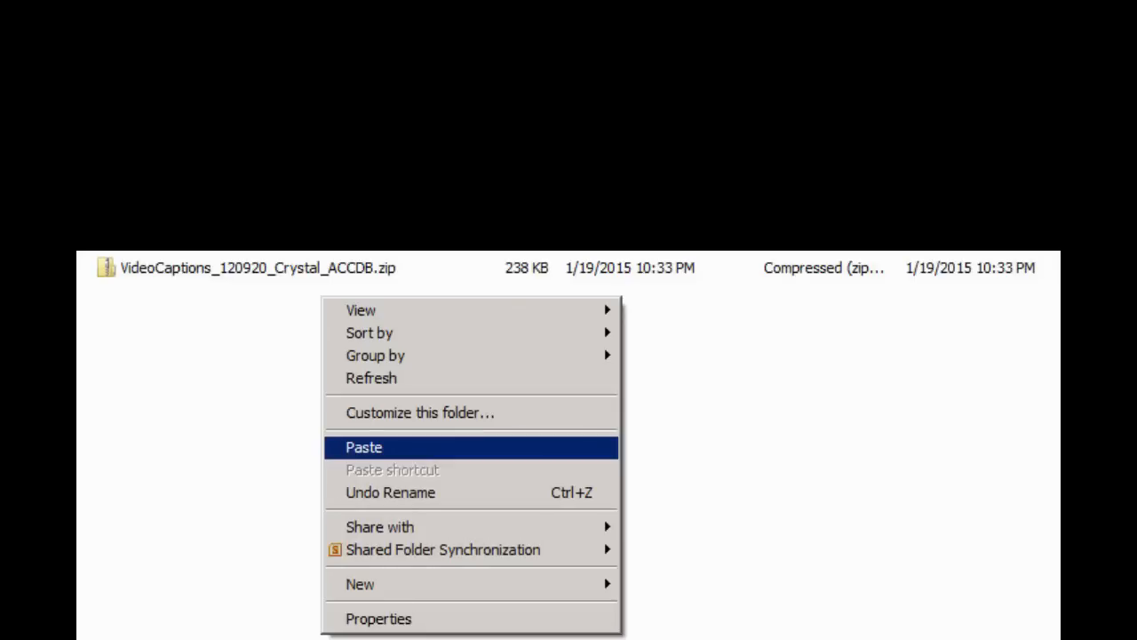
left_click(364, 447)
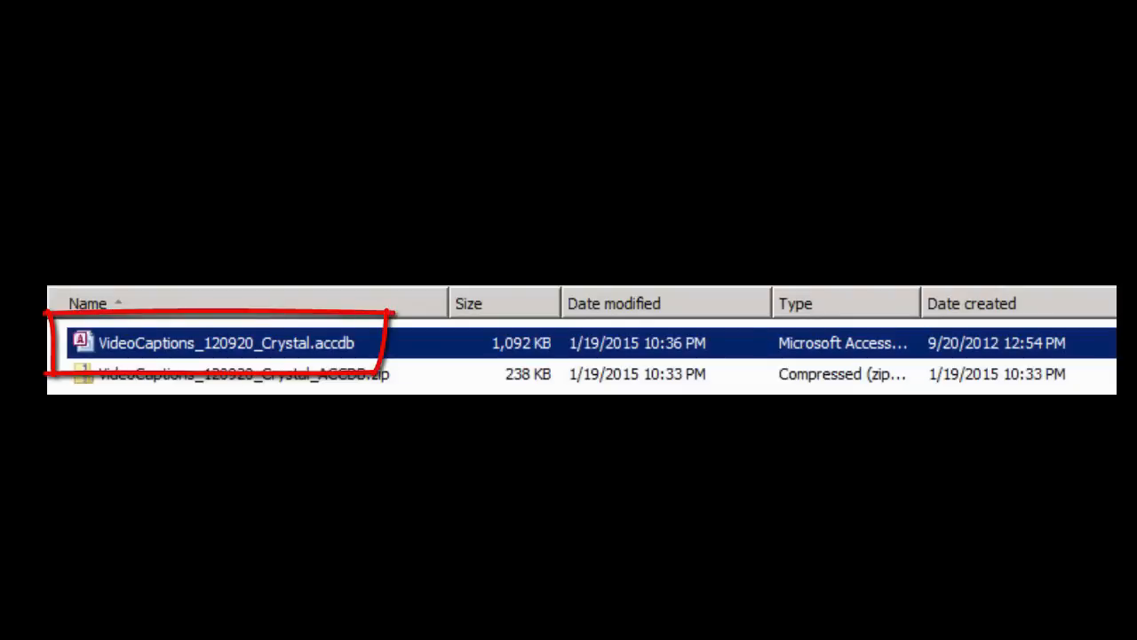
double_click(222, 343)
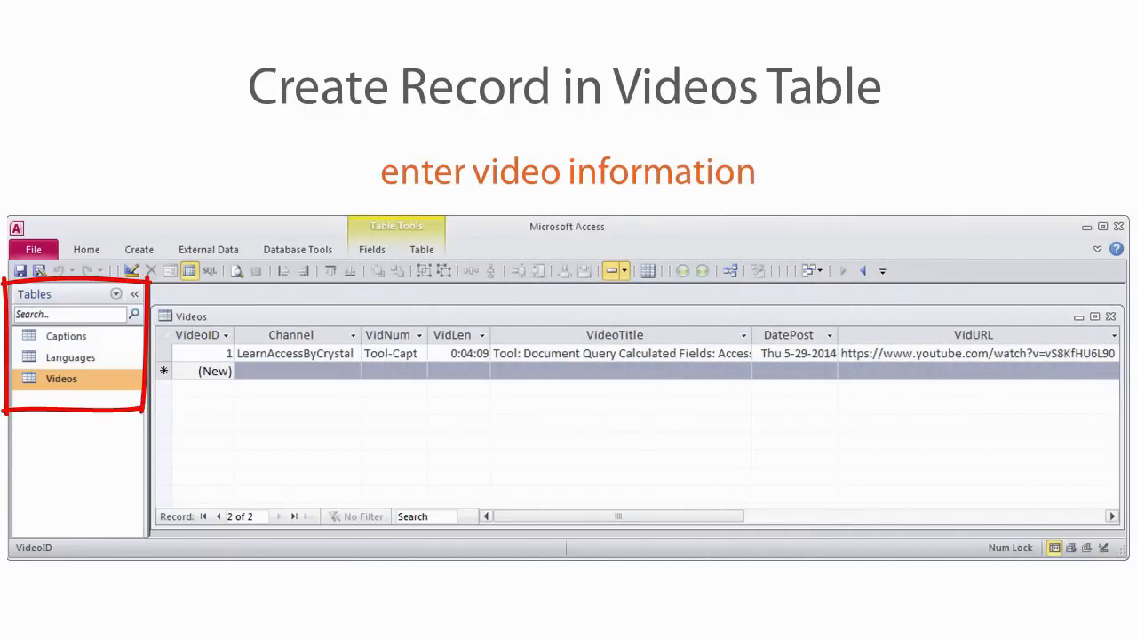
Step: Open the Videos table and start a new record for channel LearnAccessByCrystal
double_click(89, 344)
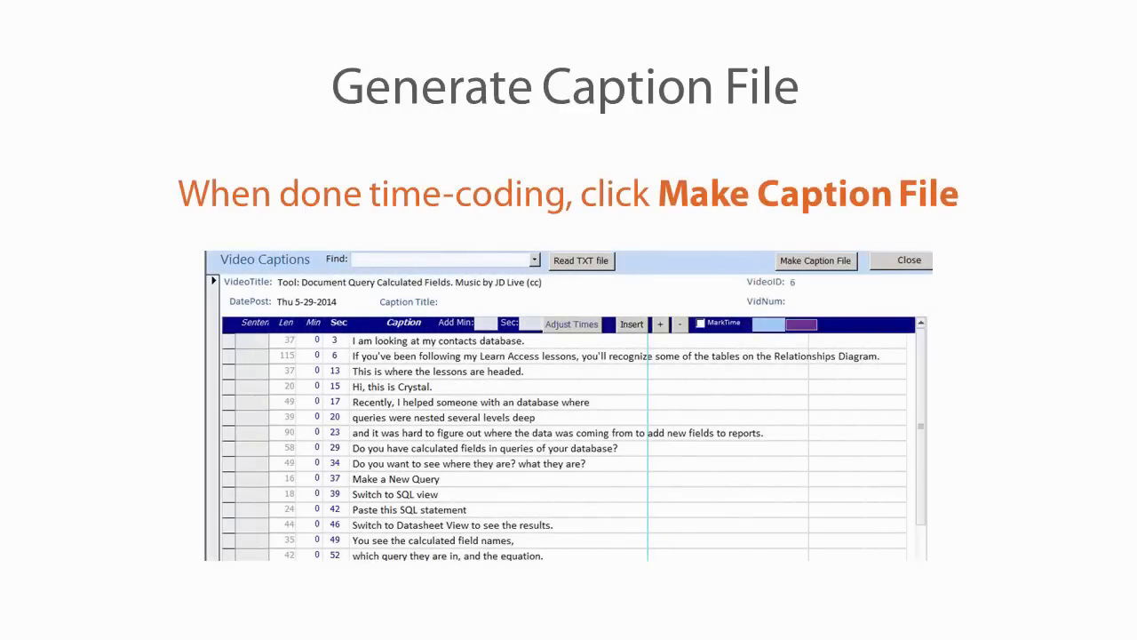
left_click(815, 261)
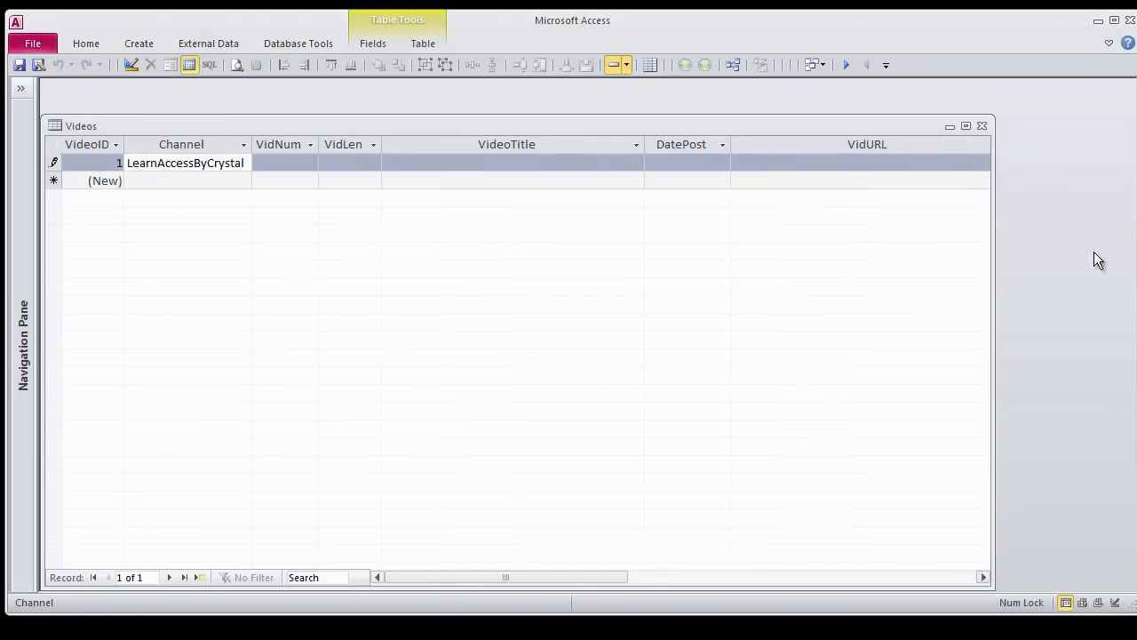
Step: Enter 'Tool-C' in the new Videos record, then close the table
type("Tool-C")
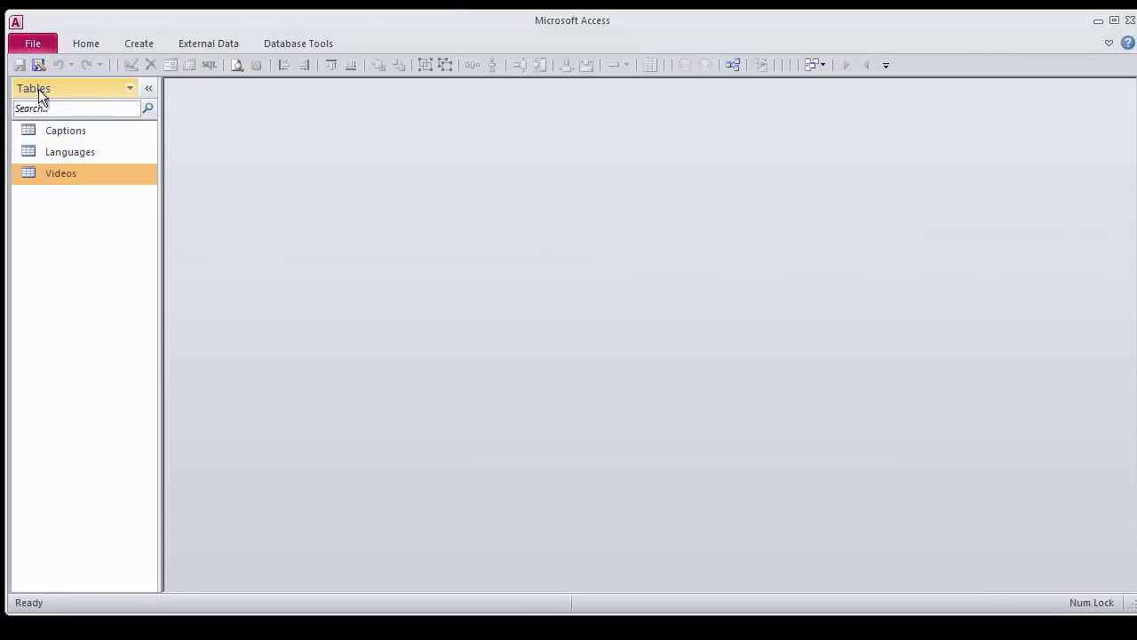
Step: List Forms, open VIDEO_CAPTIONS, and import 68 caption lines from the script text file
left_click(129, 87)
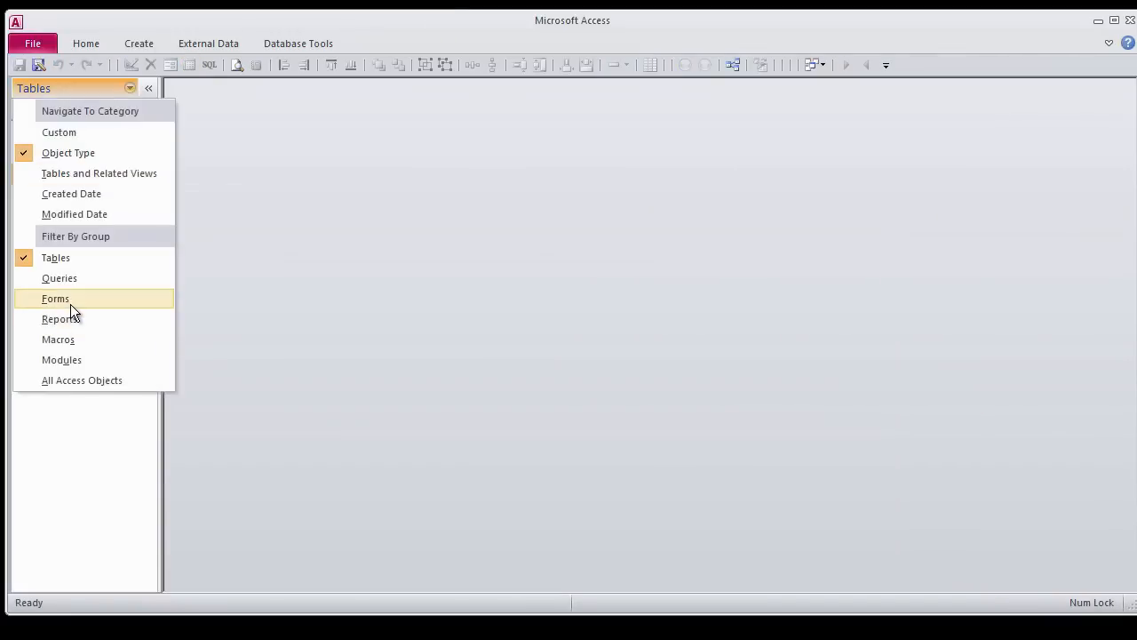
left_click(55, 297)
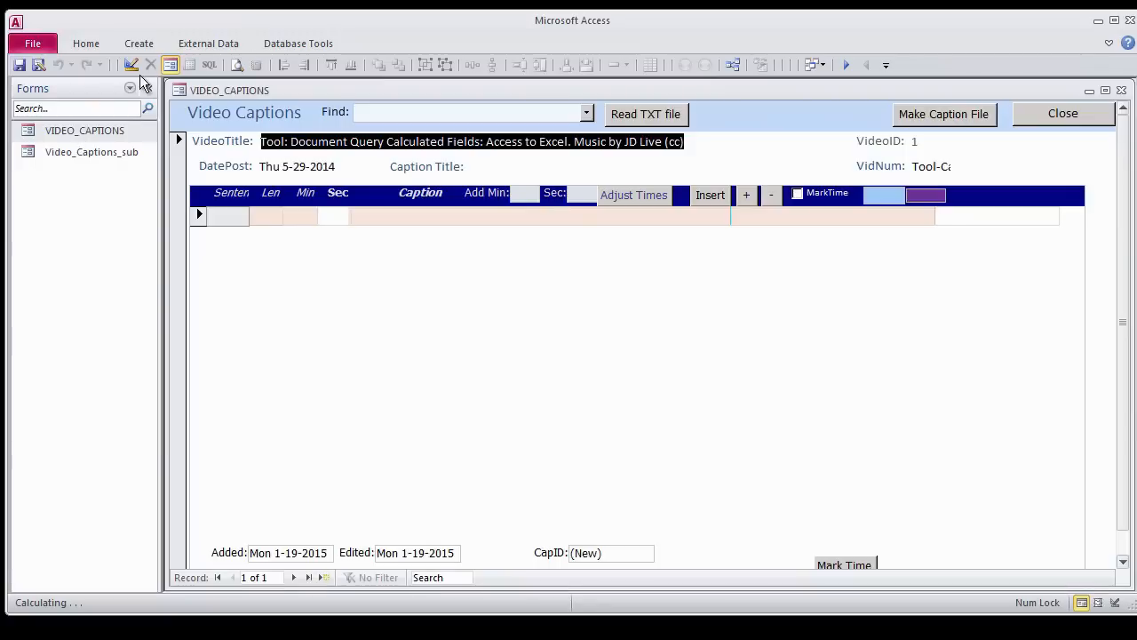
left_click(130, 88)
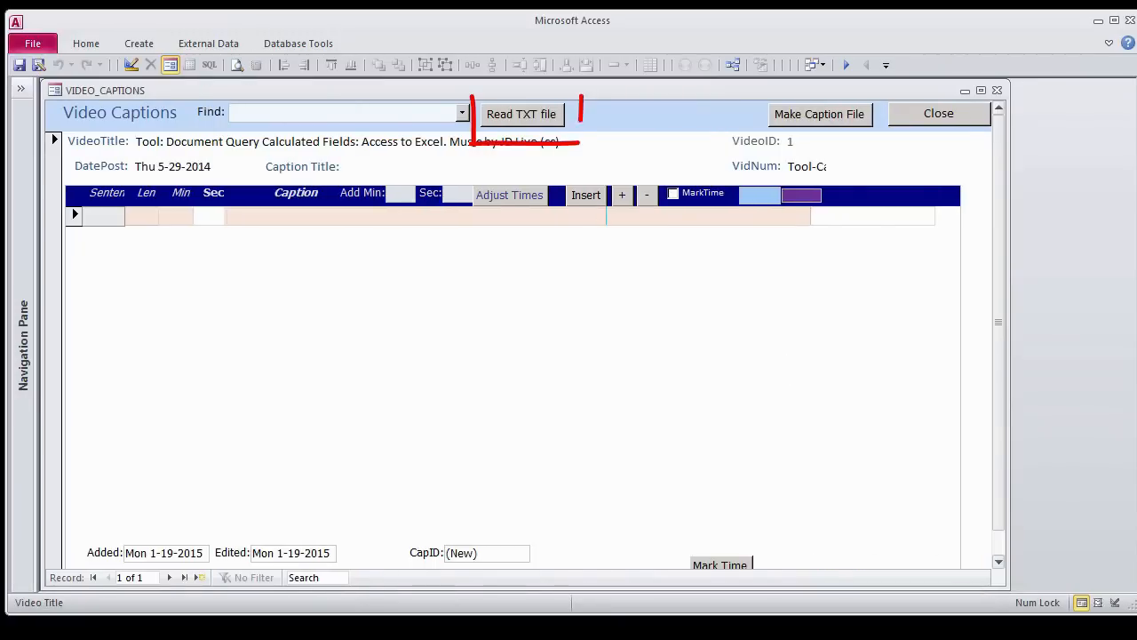
left_click(521, 114)
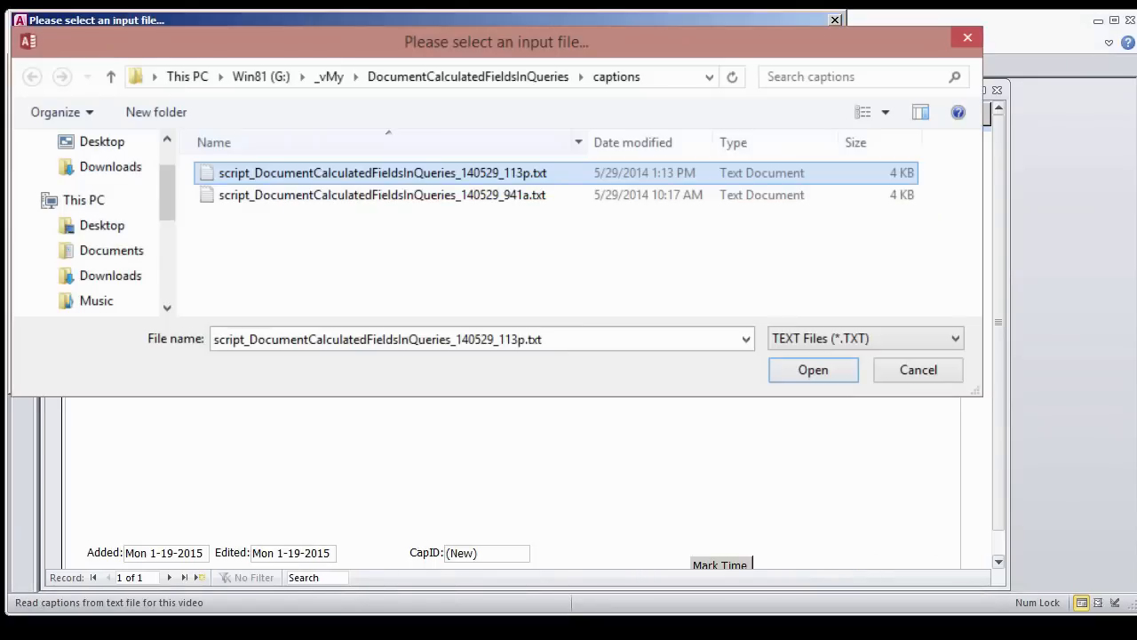
left_click(812, 369)
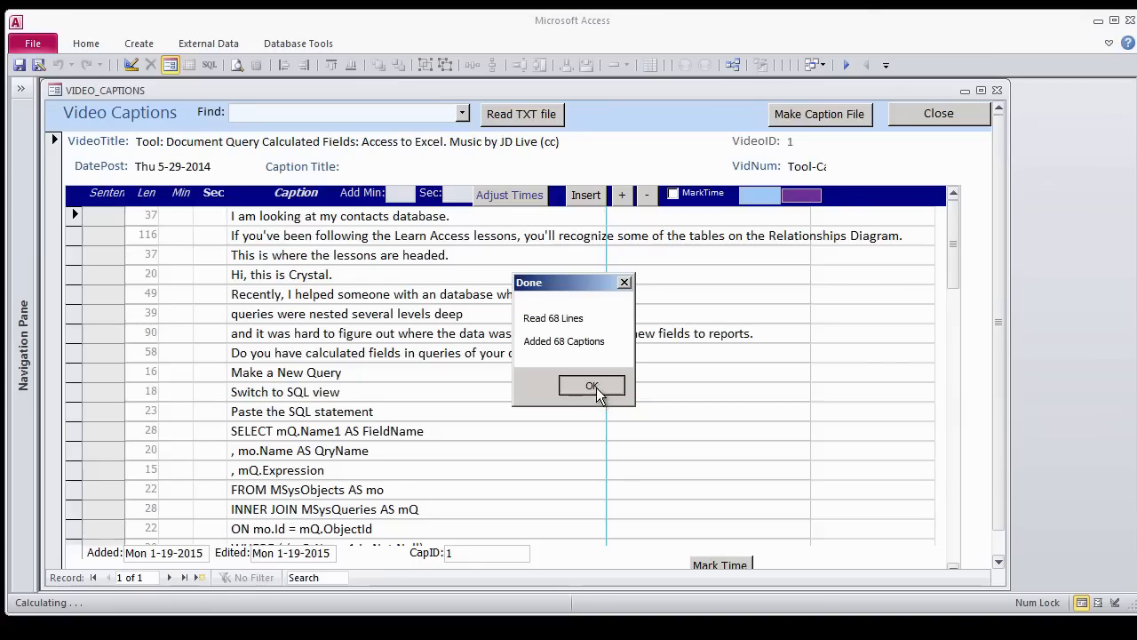
left_click(590, 385)
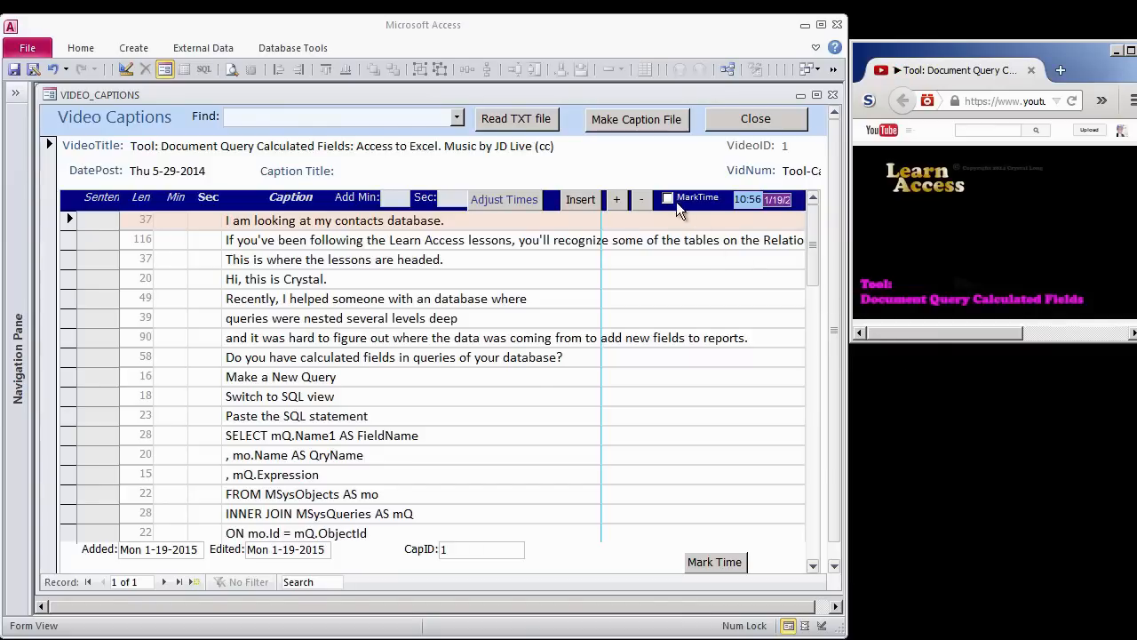
Step: Enable MarkTime, play the video, and stamp start times on captions through the Run menu line
left_click(667, 197)
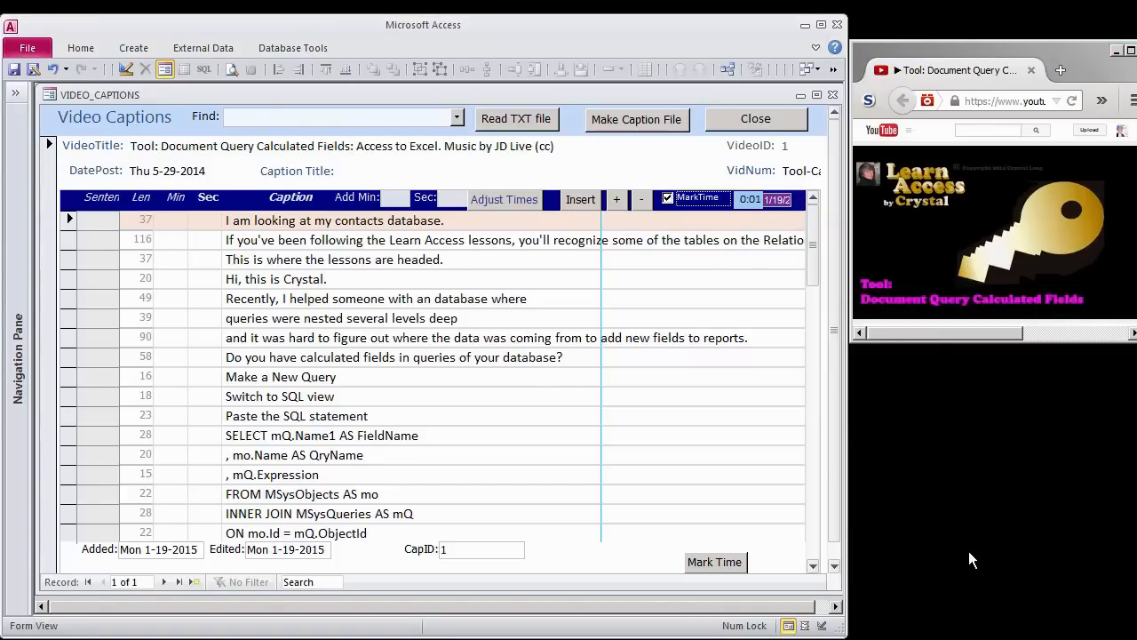
left_click(713, 561)
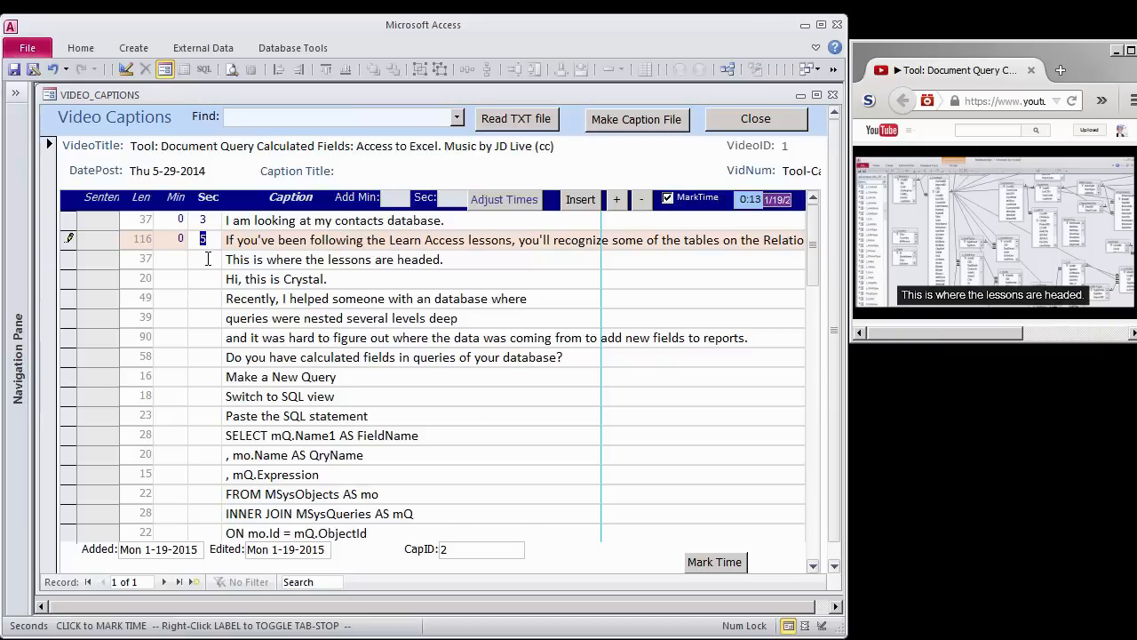
left_click(714, 562)
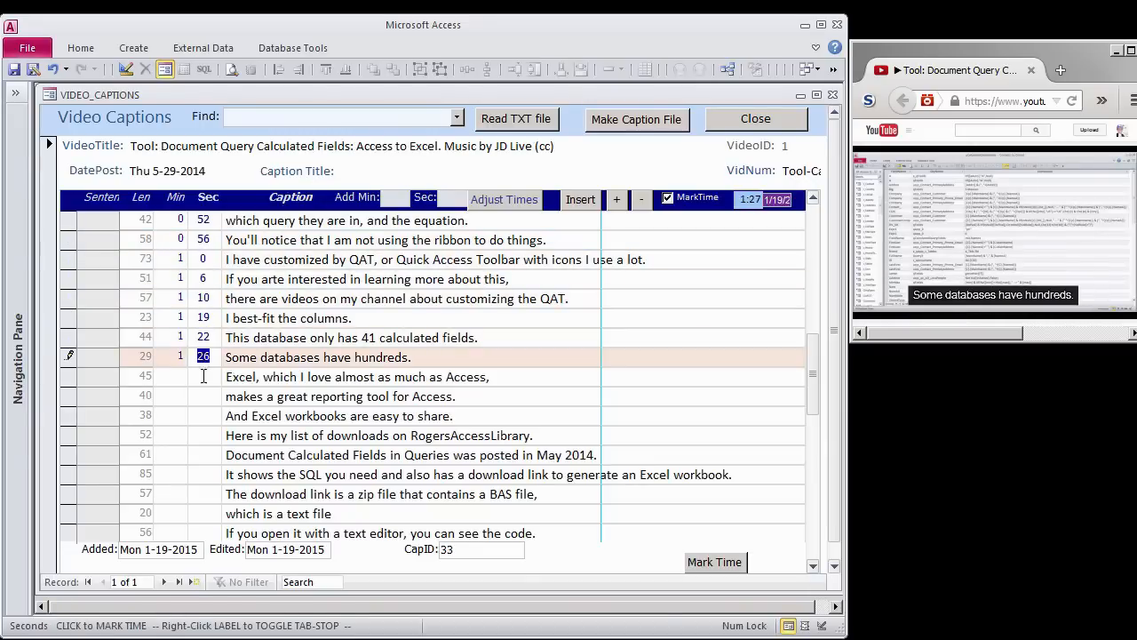
left_click(715, 562)
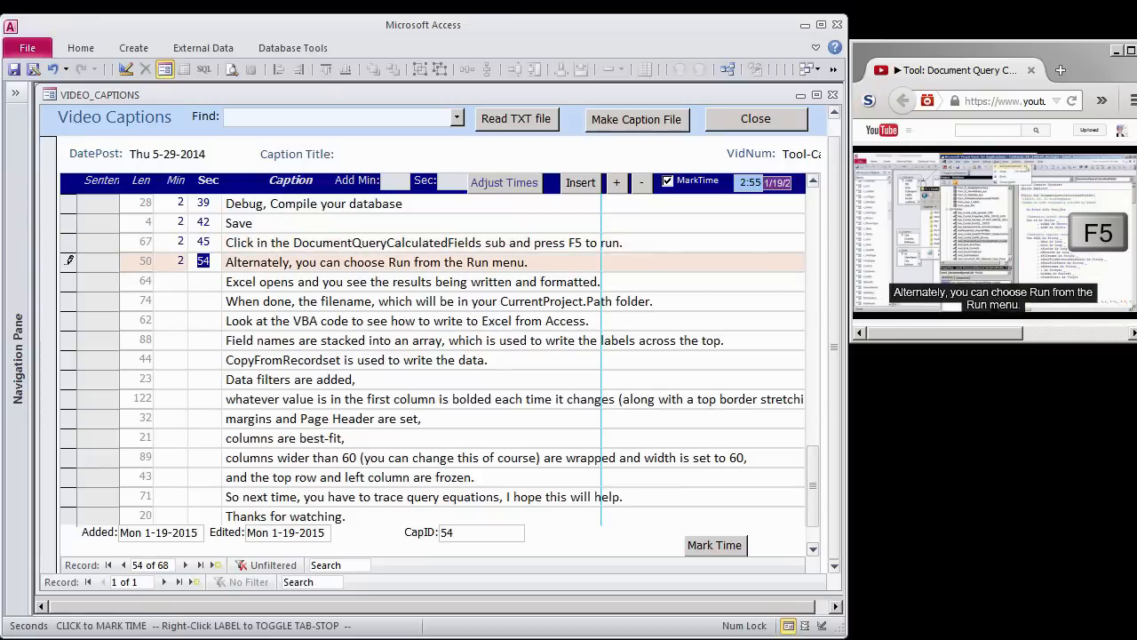
left_click(713, 544)
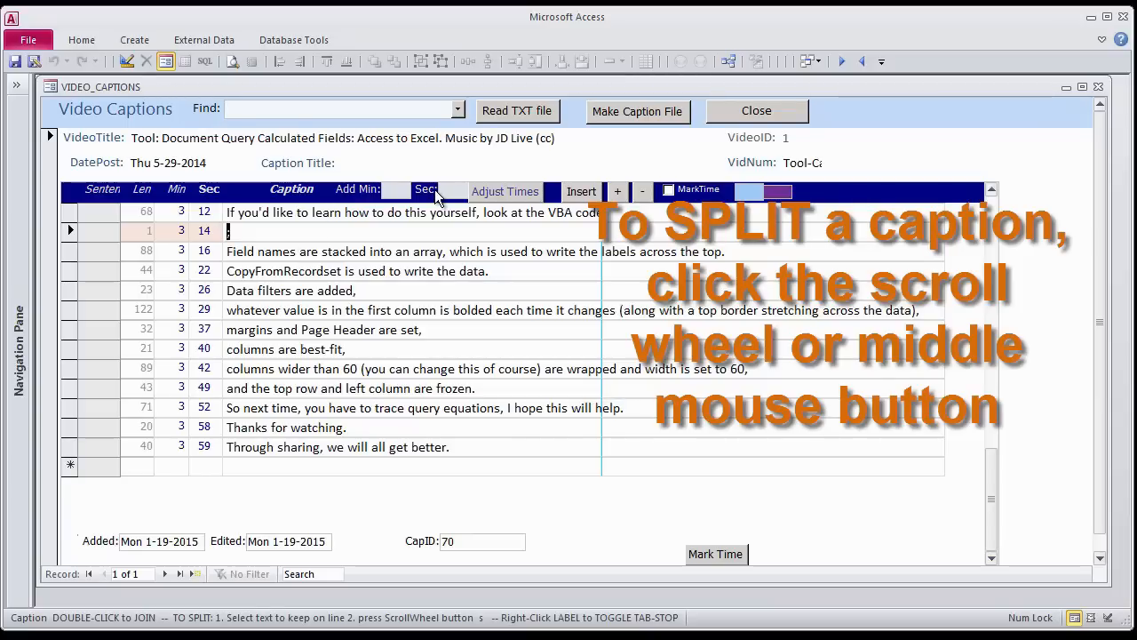
Step: Reword a caption to 'It shows you how to write to Excel from Access.'
type("It shows you how to write to Excel from Access.")
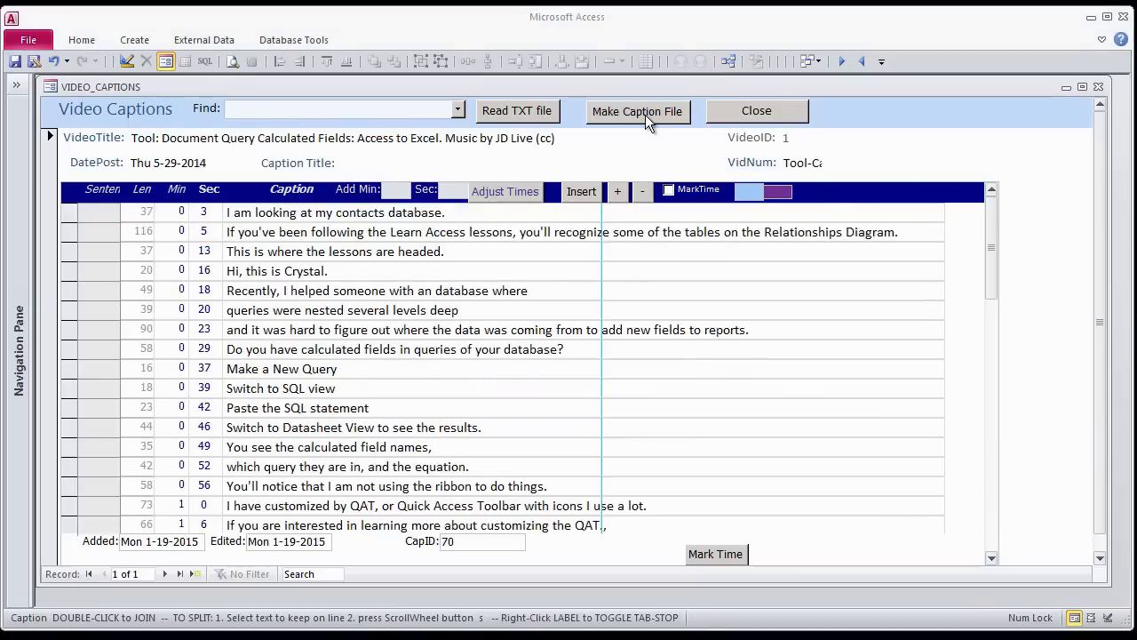
Step: Generate Captions_VidCapt_English_150127.srt with Make Caption File and dismiss the Done message
left_click(636, 111)
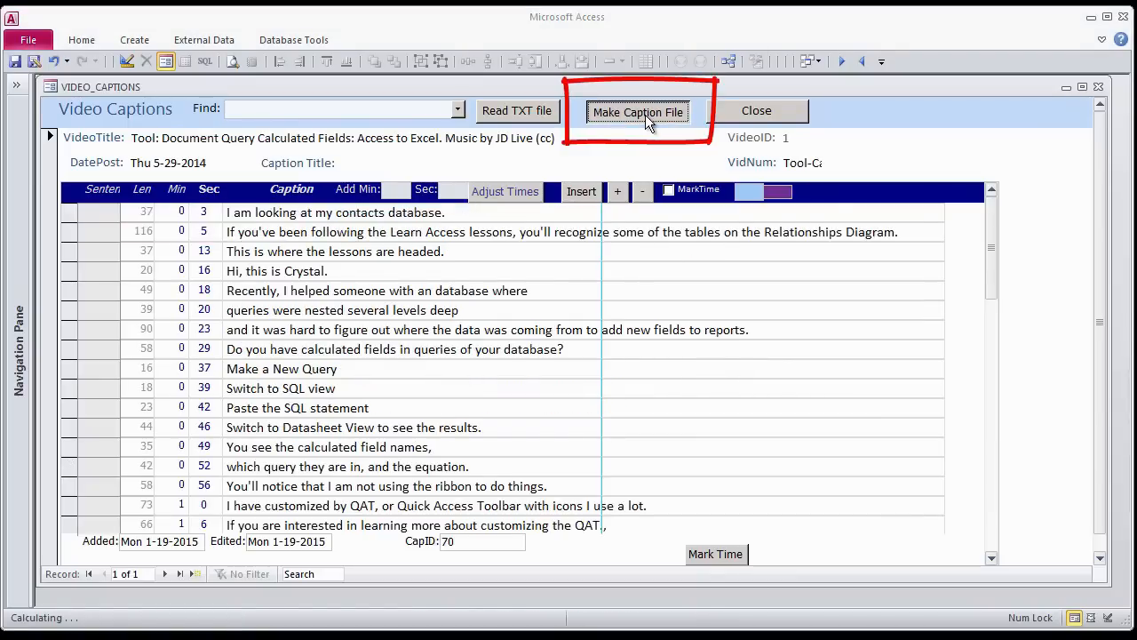
left_click(637, 111)
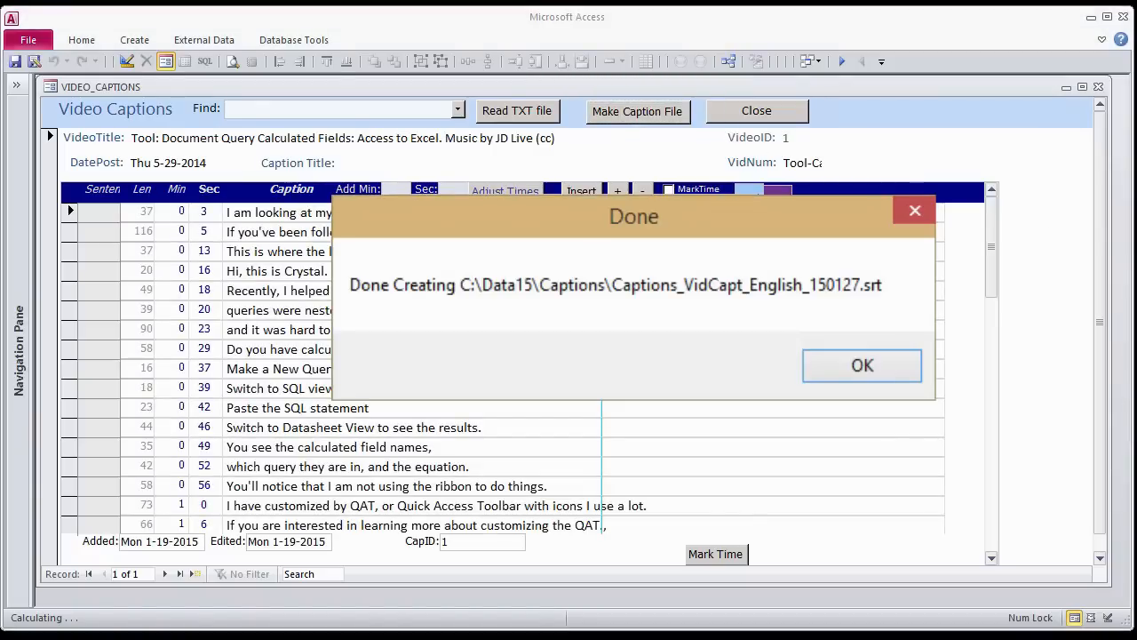
left_click(861, 365)
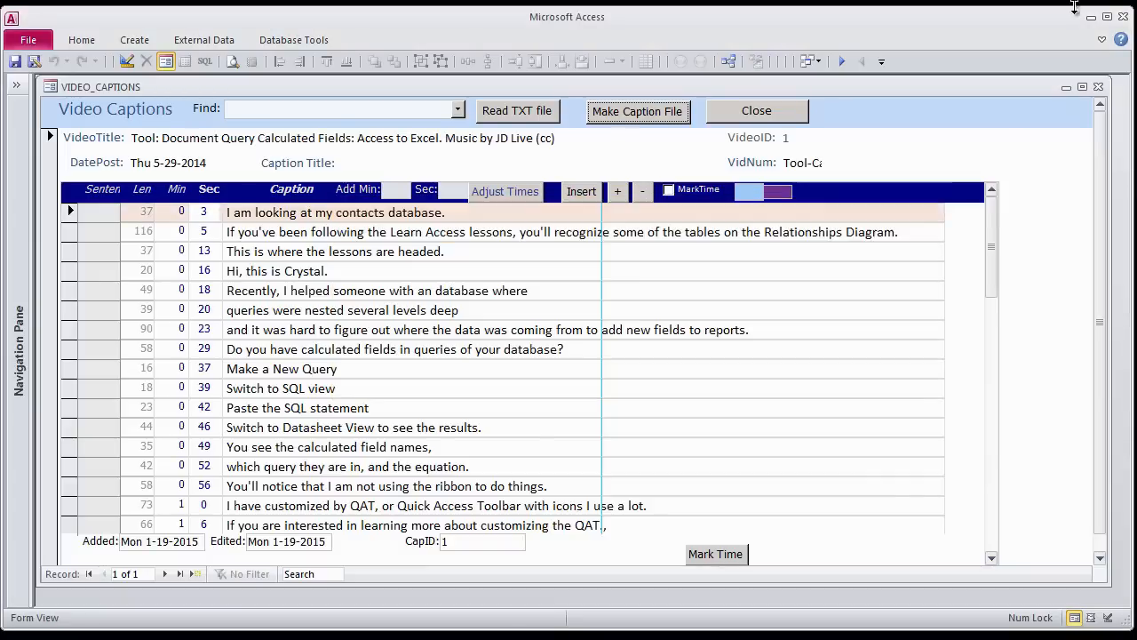
left_click(637, 112)
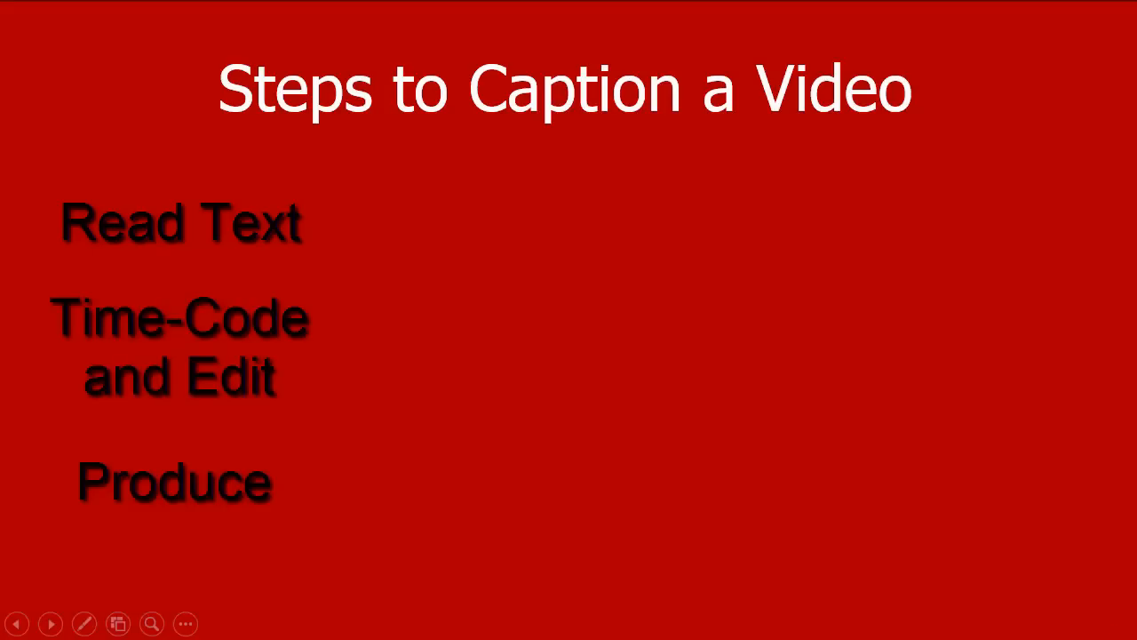
Step: Advance the slideshow to the 'What's in it for You?' slide
left_click(51, 623)
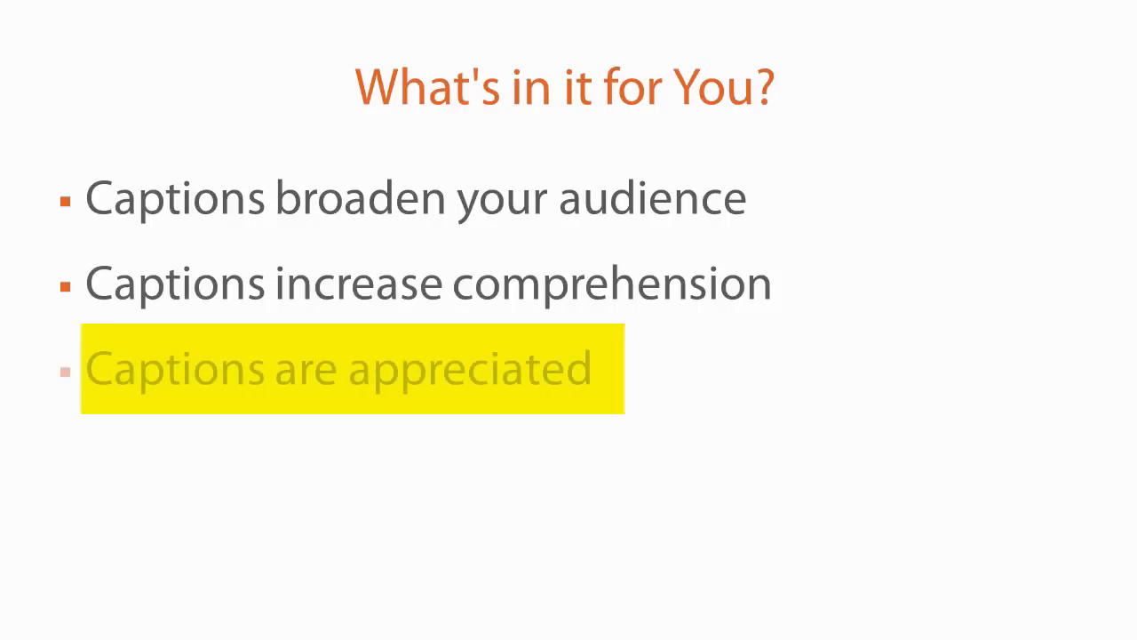